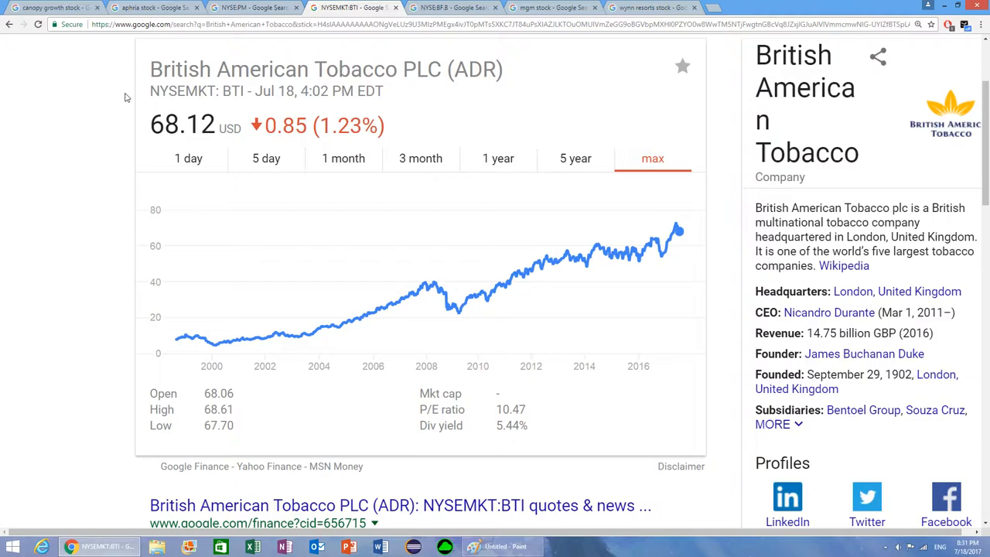
pyautogui.moveTo(433, 282)
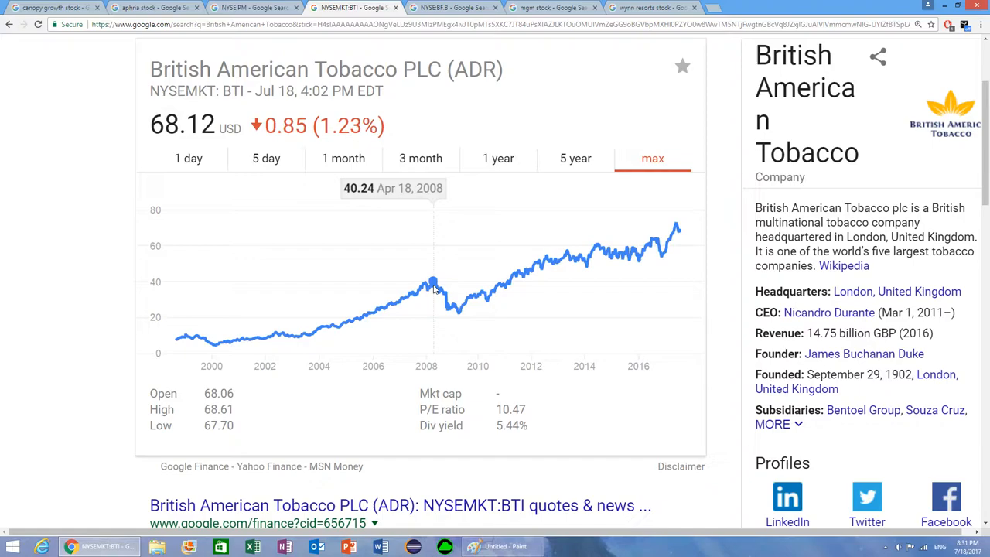
# - Switch the browser to the MGM Resorts International stock results
pyautogui.click(549, 6)
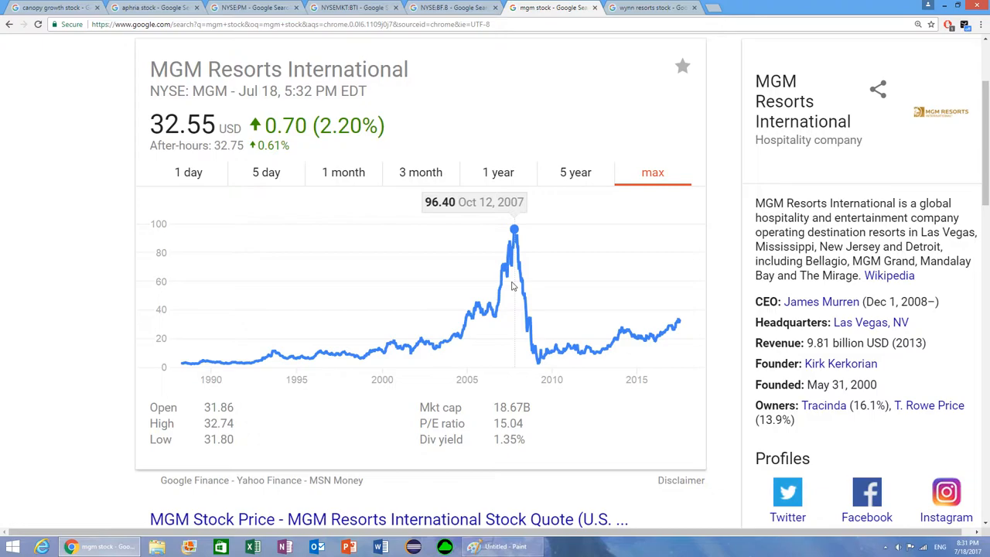
pyautogui.moveTo(499, 288)
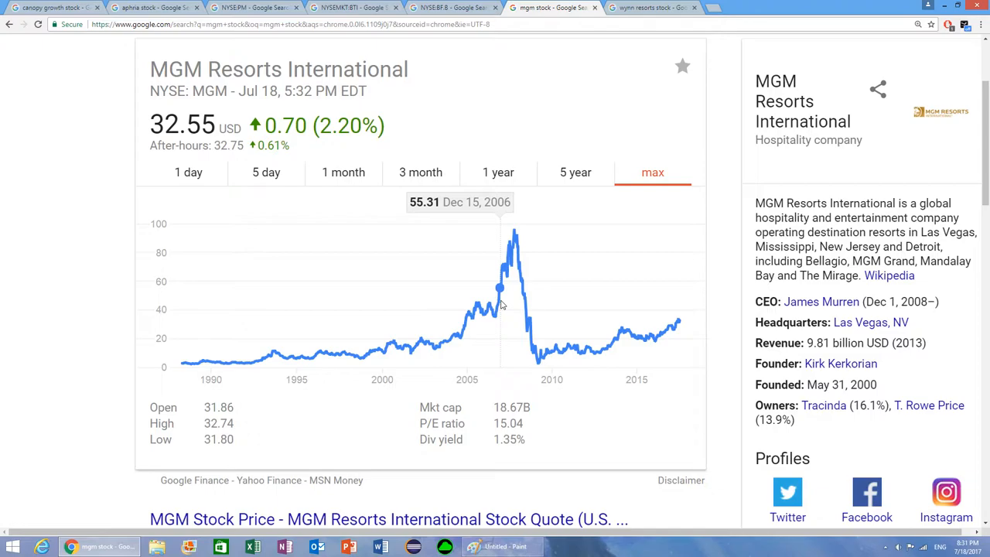
pyautogui.moveTo(495, 278)
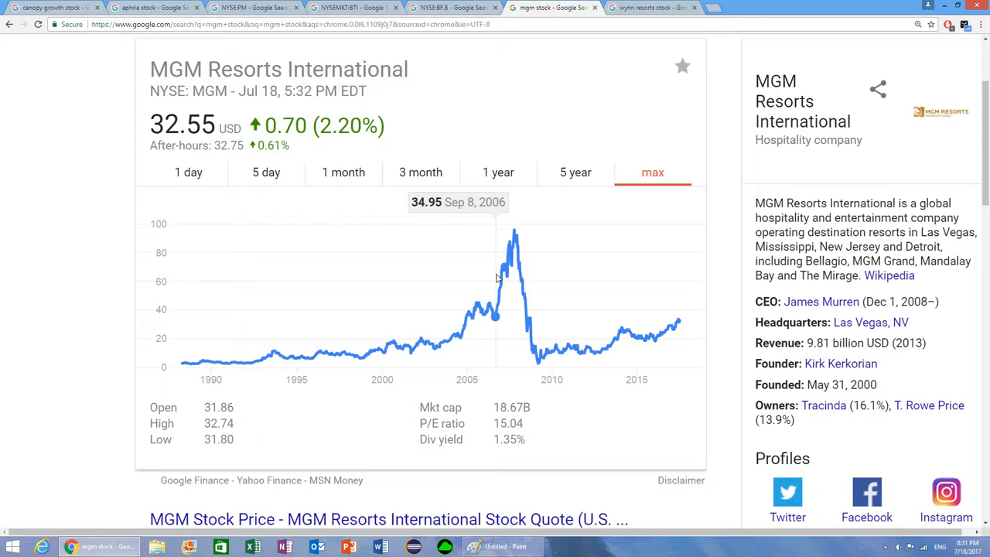
# - Switch the browser to the Wynn Resorts stock chart
pyautogui.click(650, 8)
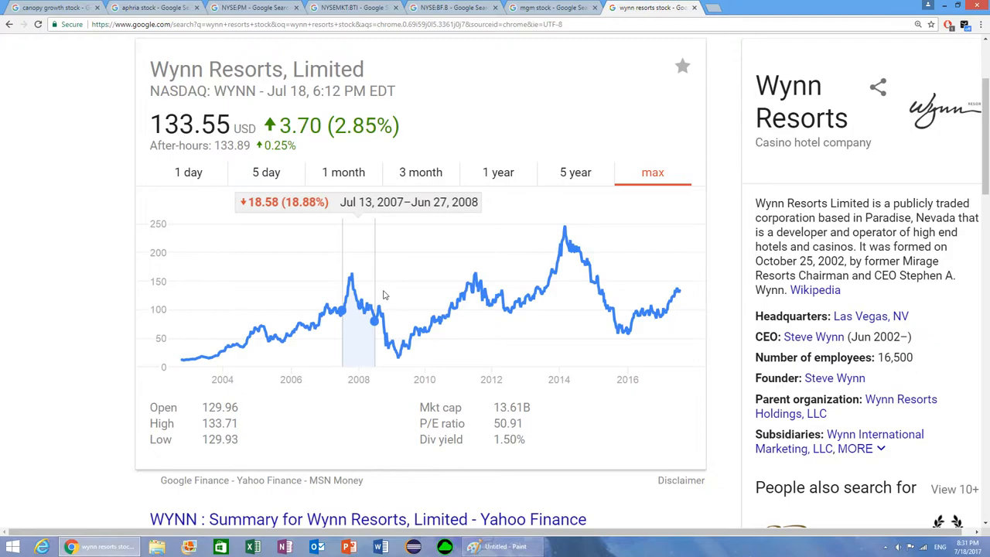
# - Return to the MGM Resorts International full-history stock chart
pyautogui.click(552, 7)
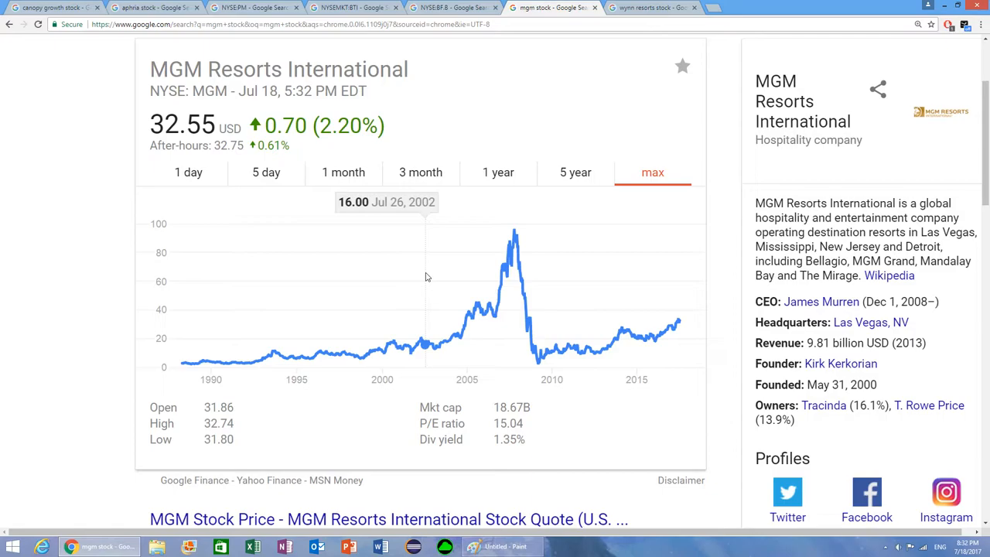
# - Bring the Paint drawing window to the front
pyautogui.click(501, 548)
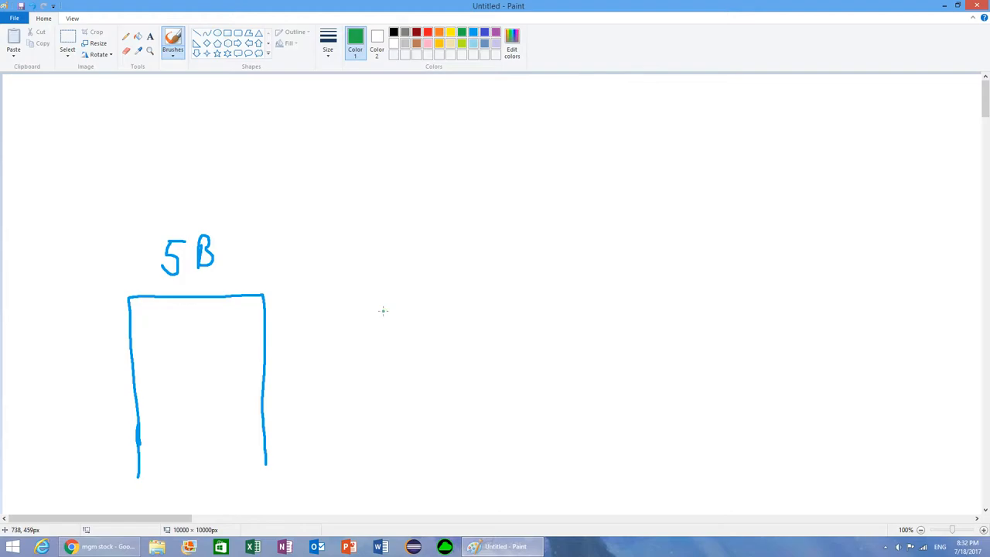
# - Hatch the blue 5B bar with diagonal brush strokes
pyautogui.moveTo(404, 215); pyautogui.dragTo(410, 450)
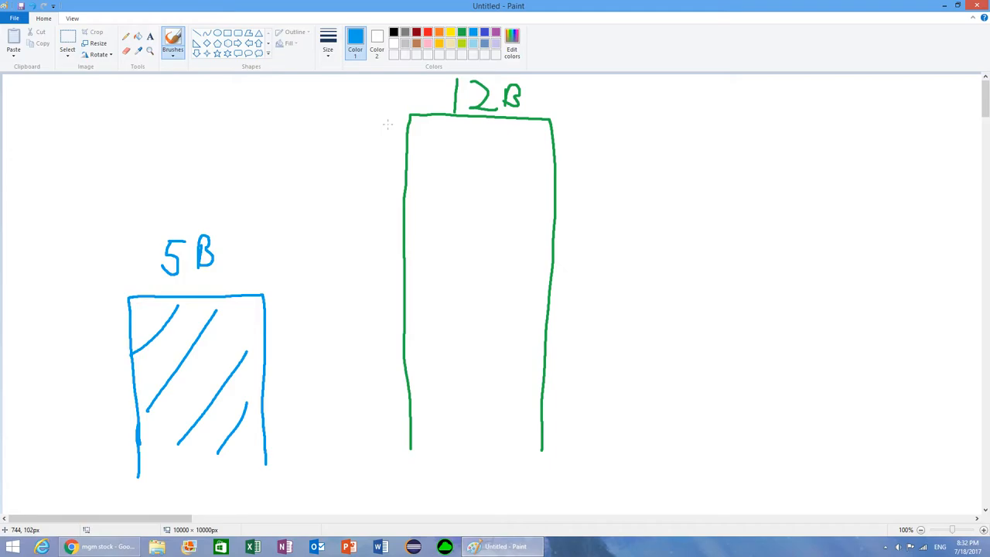
# - Hatch the taller green 12B bar with diagonal green strokes
pyautogui.moveTo(417, 139); pyautogui.dragTo(526, 433)
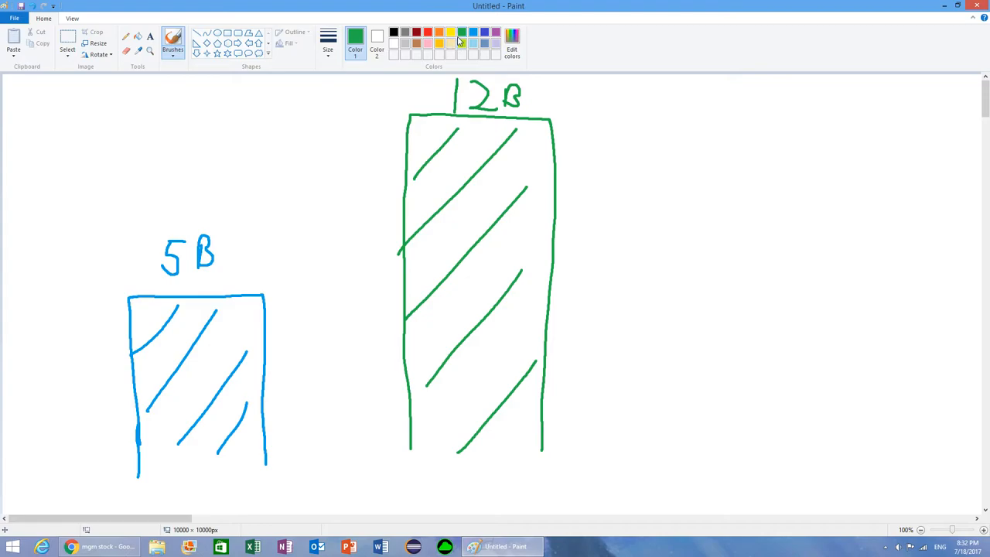
# - Change the brush colour to red for crosshatching the 12B bar top
pyautogui.click(427, 31)
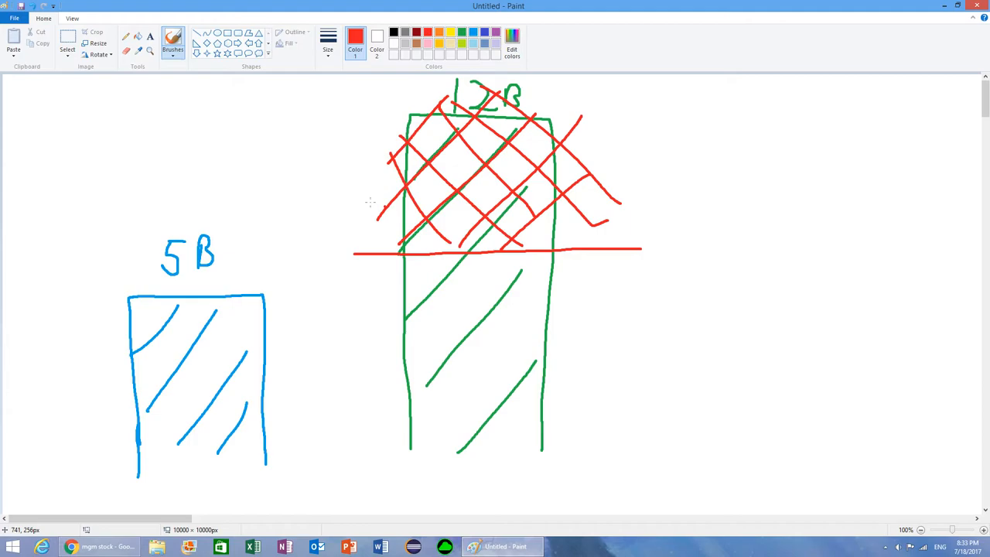
# - Extend the red crosshatch over the 12B bar's top half and begin the green 6B label
pyautogui.moveTo(369, 204); pyautogui.dragTo(393, 245)
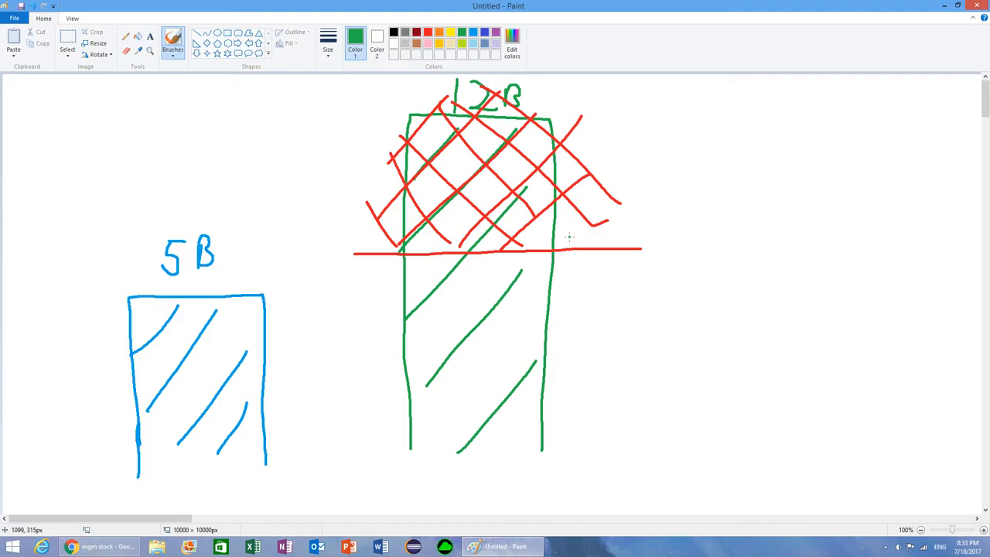
pyautogui.moveTo(673, 209); pyautogui.dragTo(696, 239)
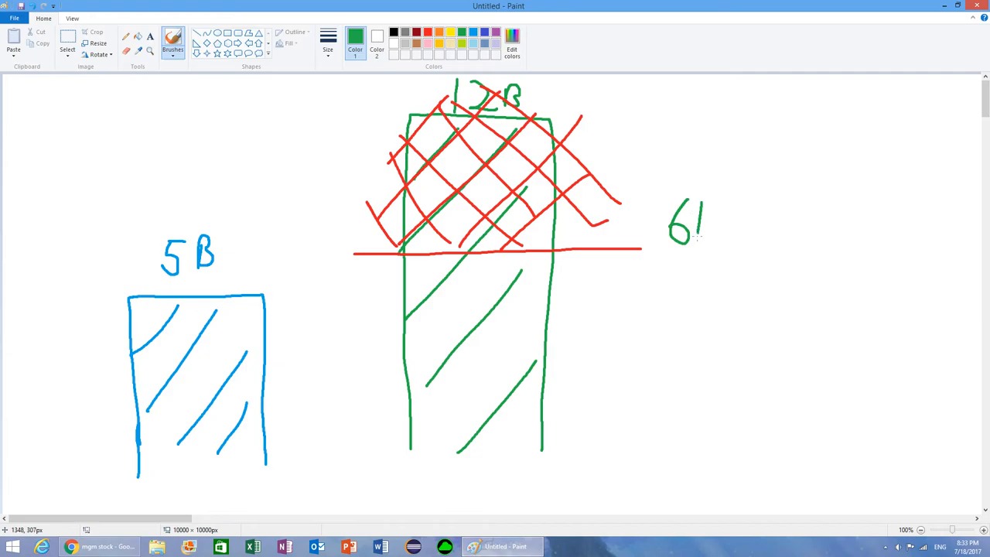
# - Finish writing the green 6B label beside the red halfway line
pyautogui.moveTo(693, 209); pyautogui.dragTo(711, 235)
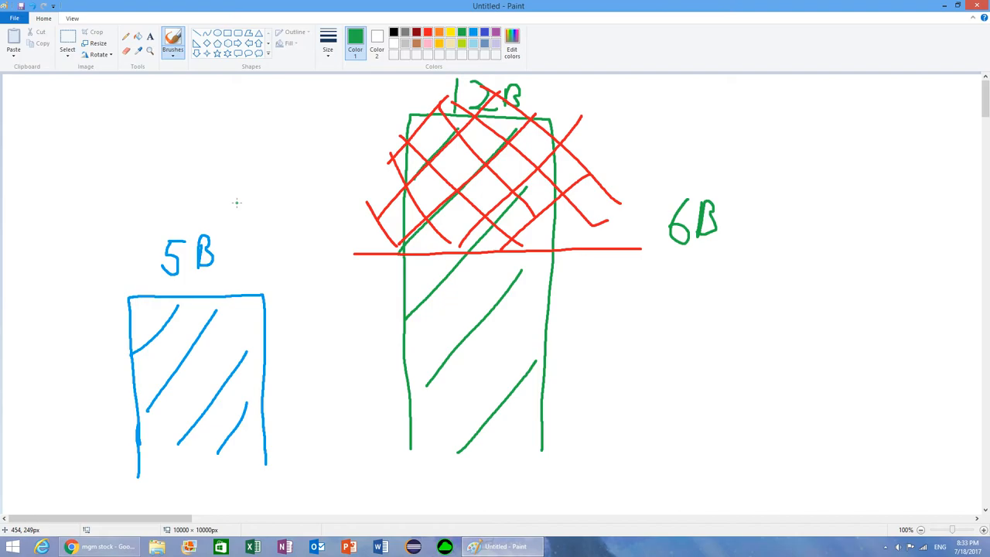